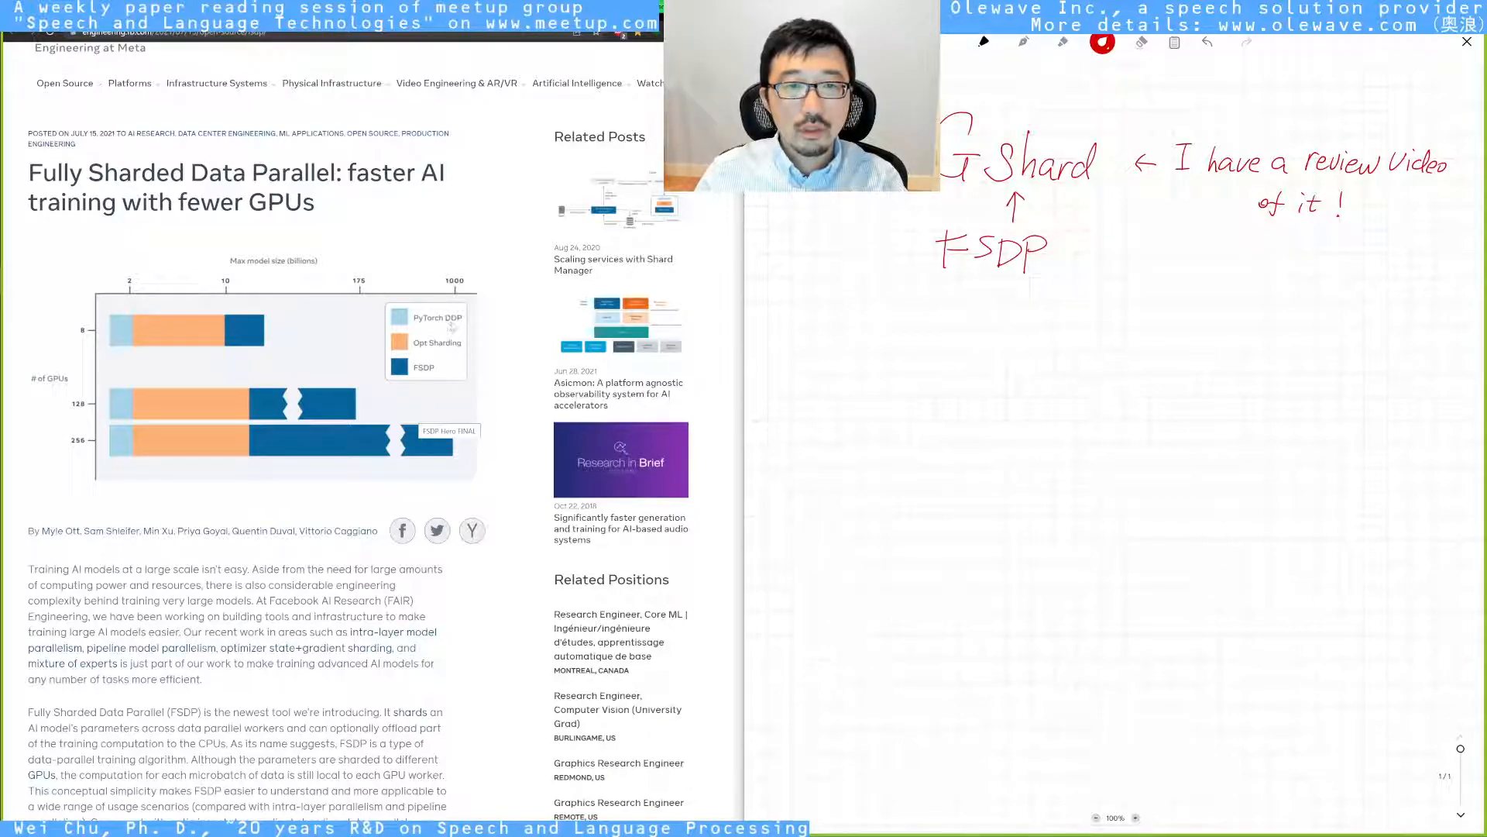
mouse_move(455, 325)
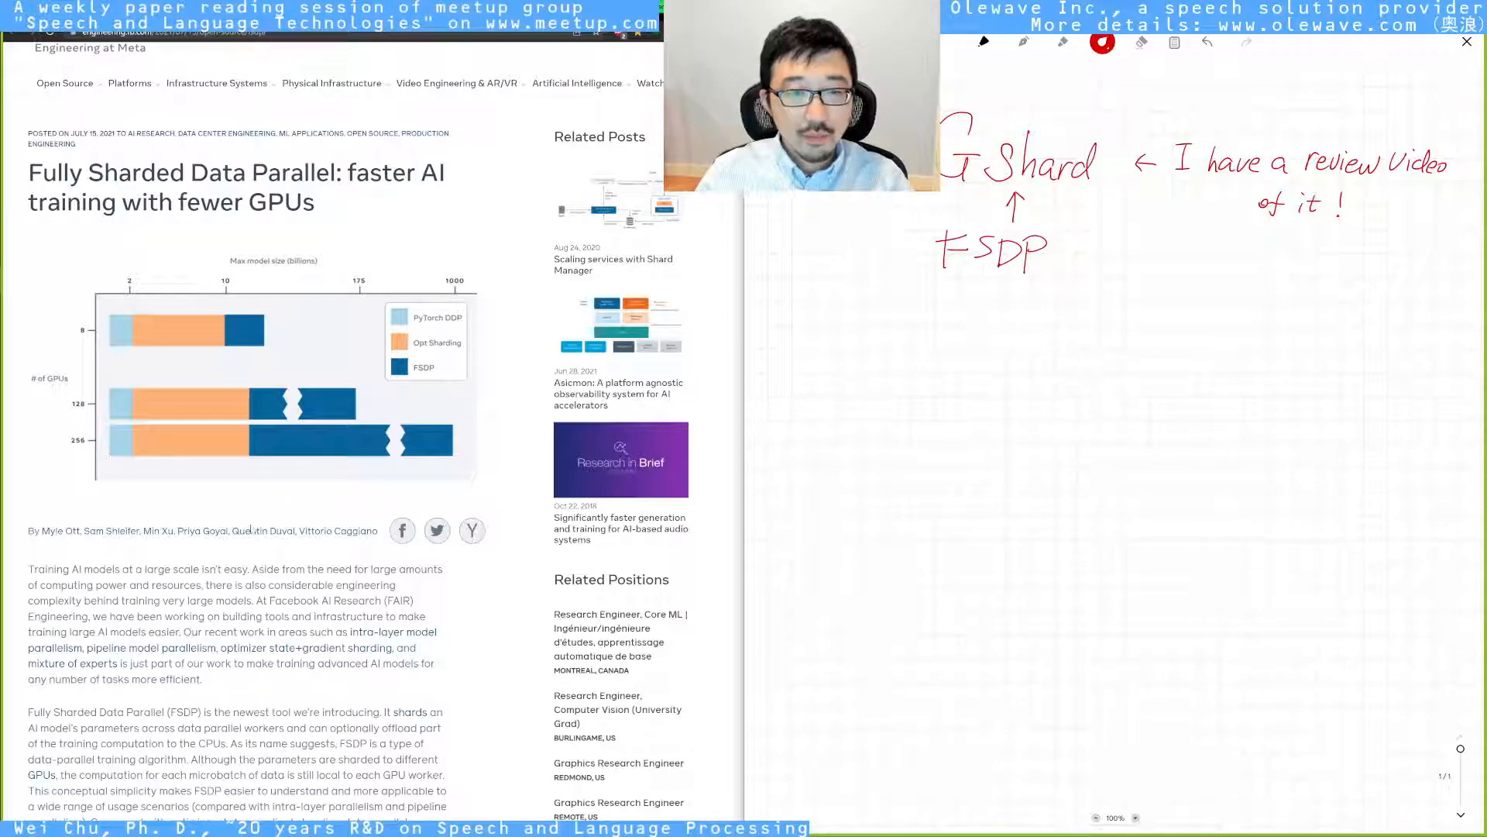
scroll(down, 3)
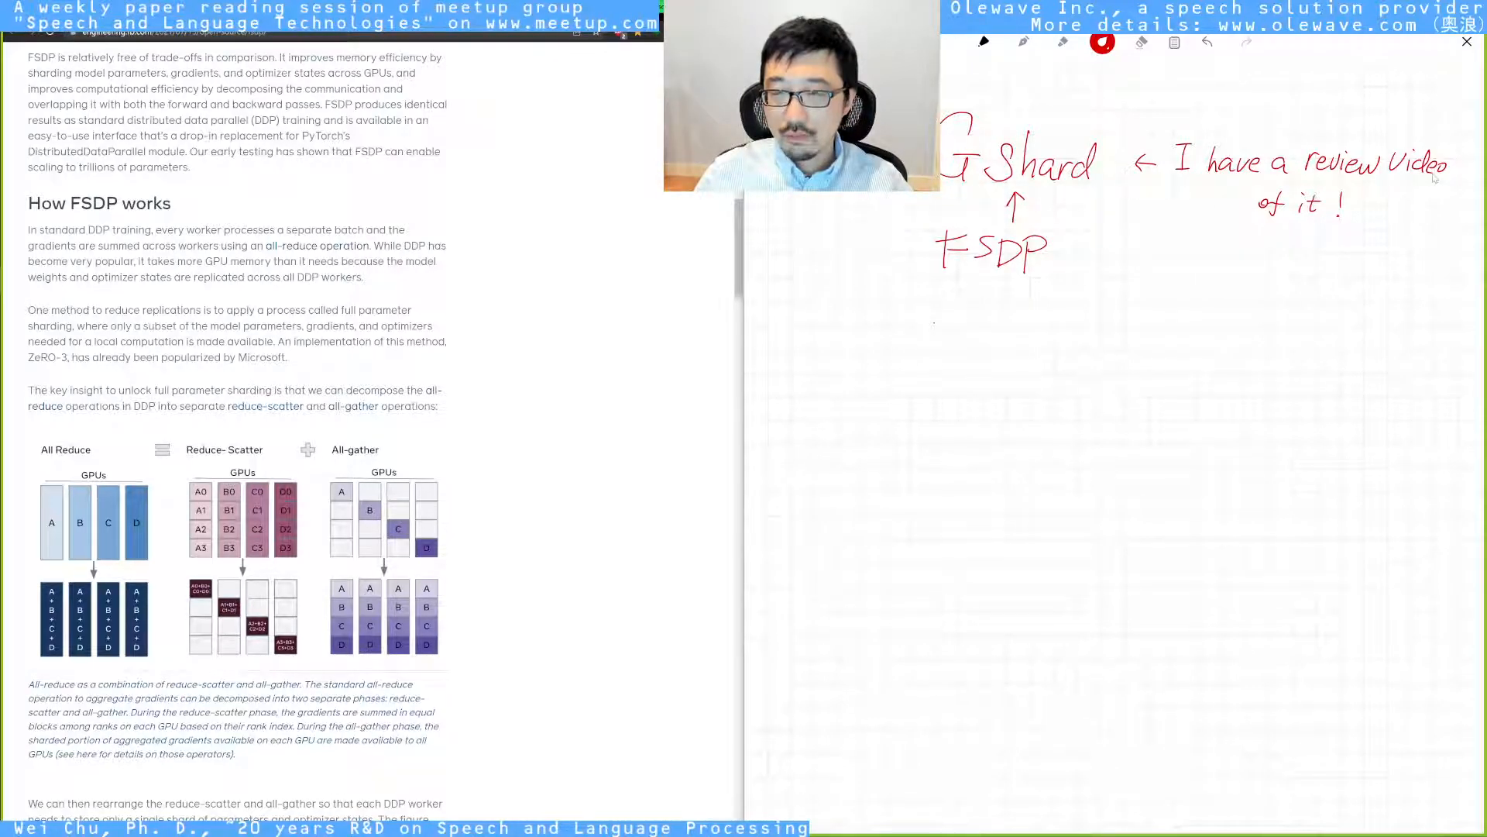
text(DDI)
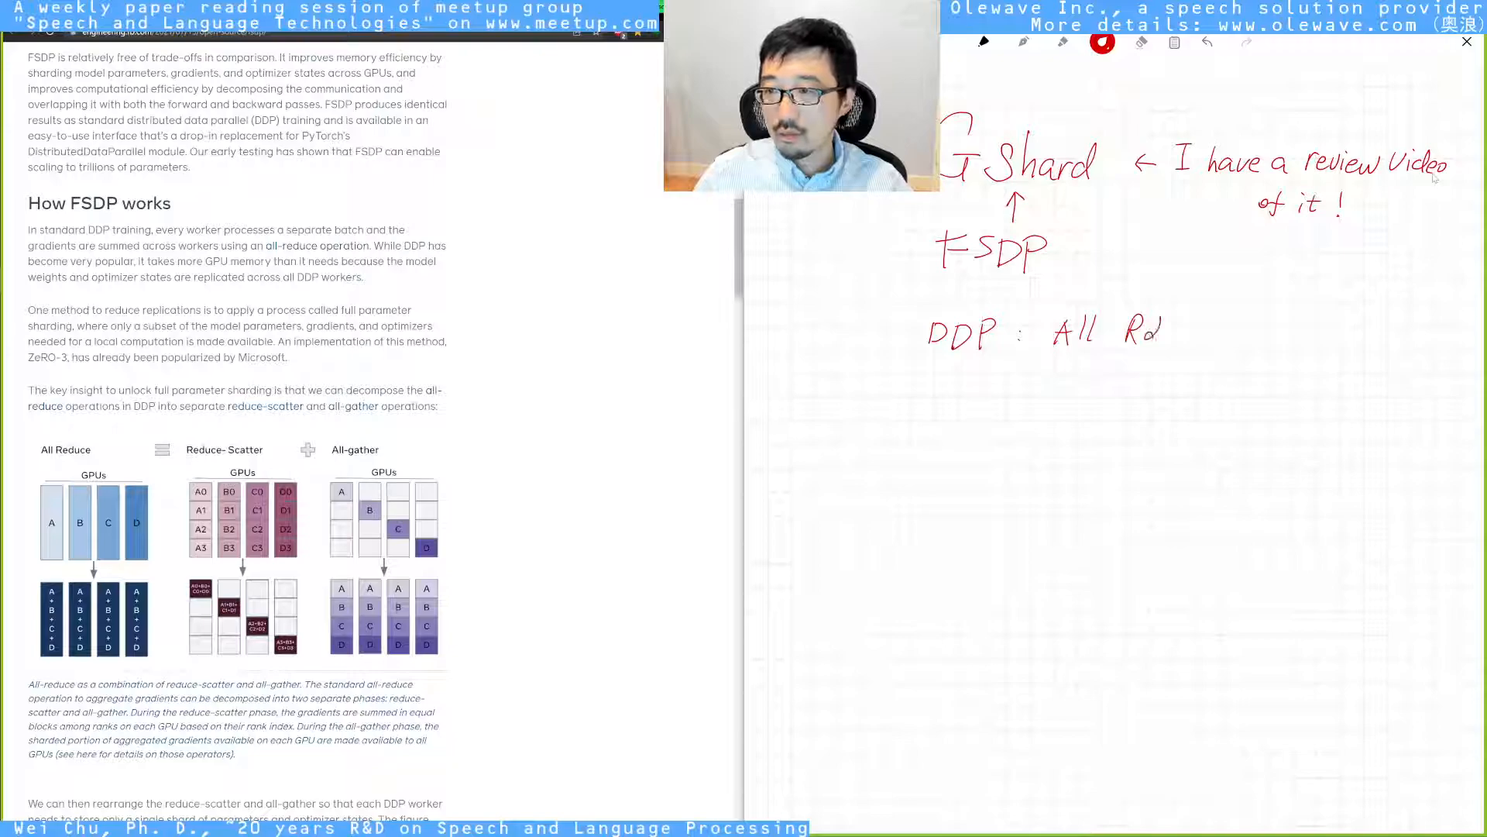
text(Reduc-)
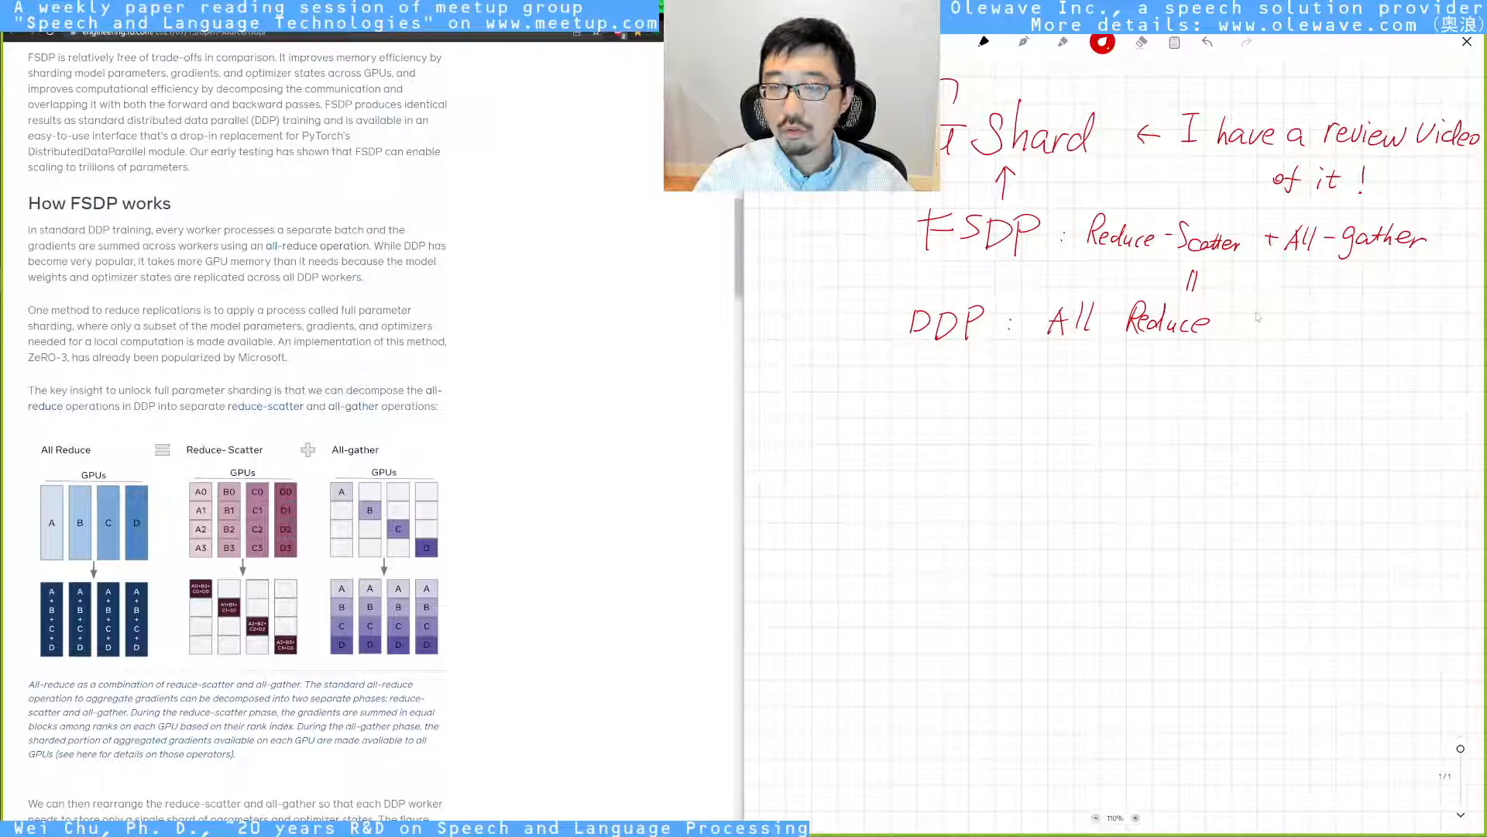
mouse_move(730, 394)
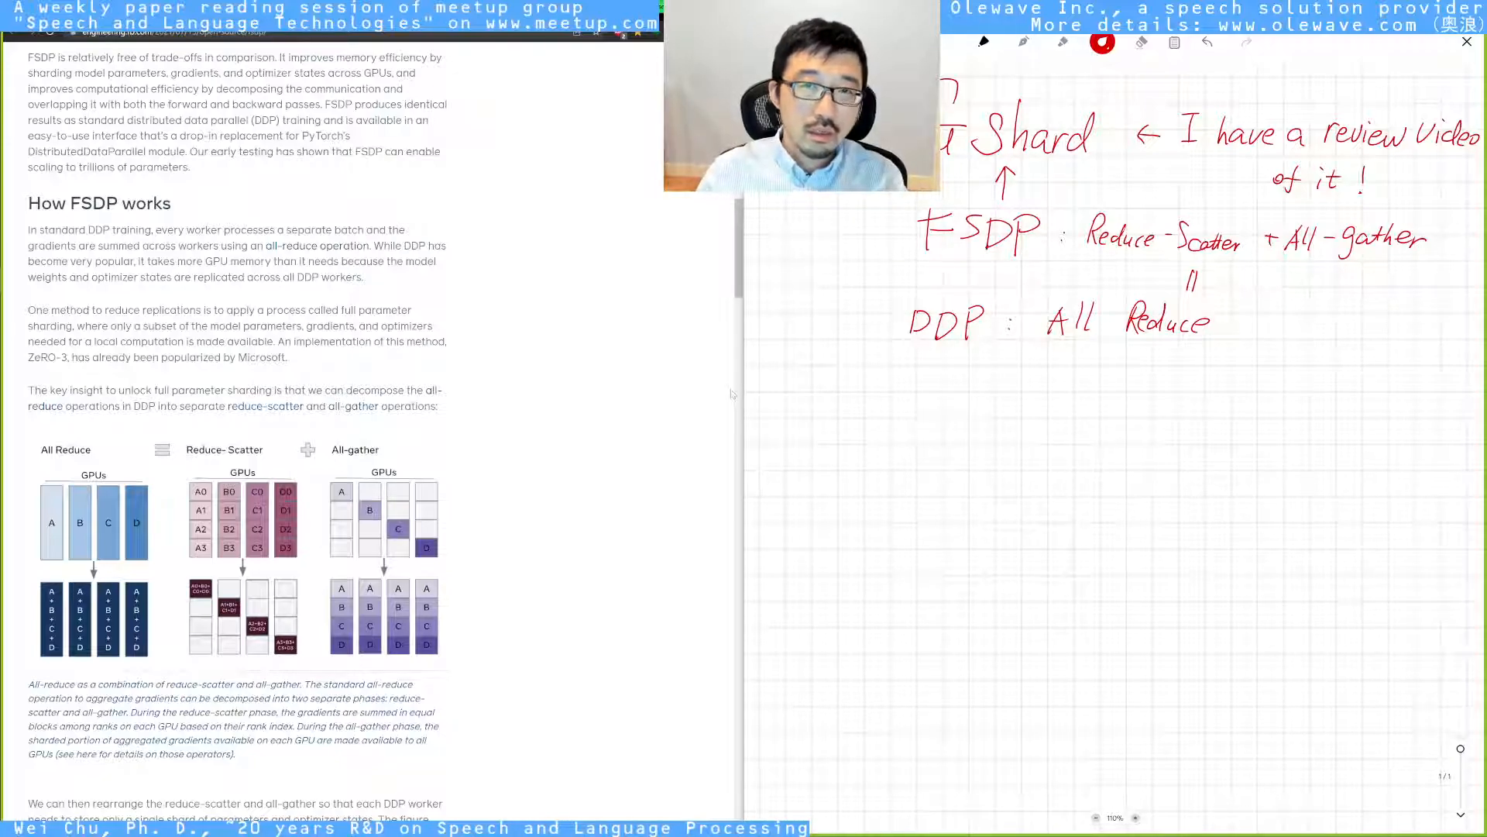